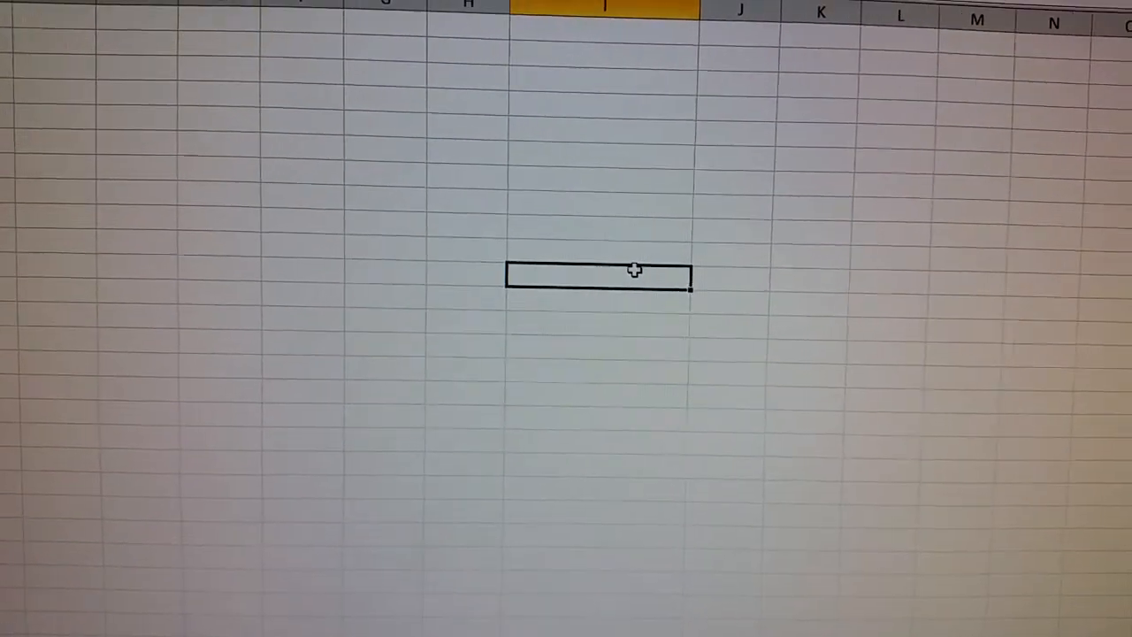
- Enter the date 08-06-1974 into a cell
type("08-06-1974")
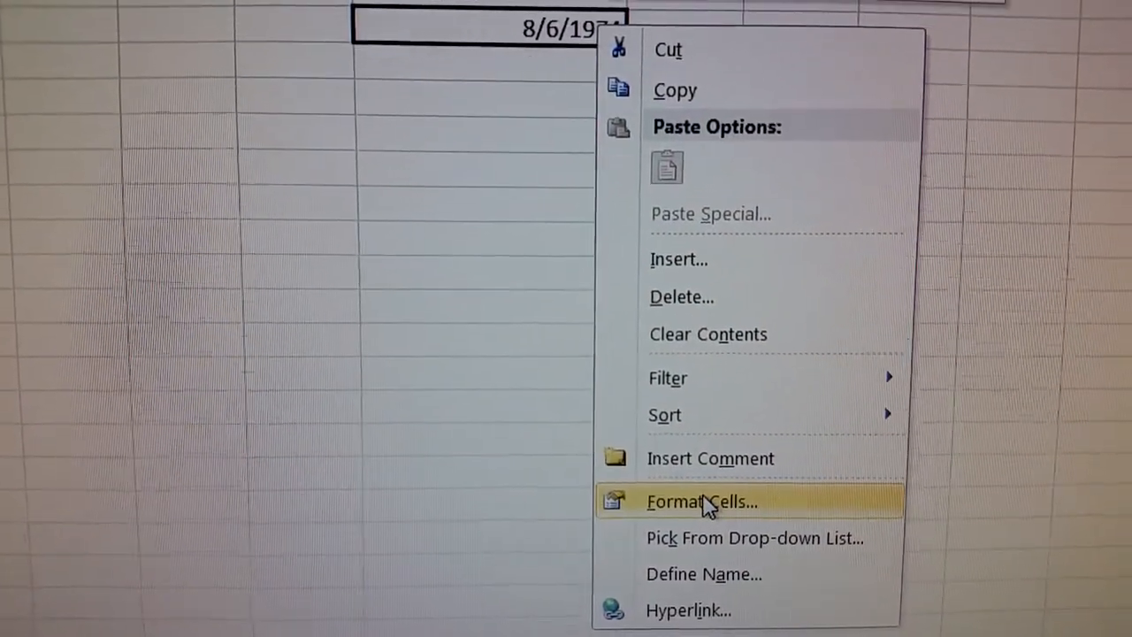
- Open Format Cells for the date cell and choose the Custom number category
left_click(700, 501)
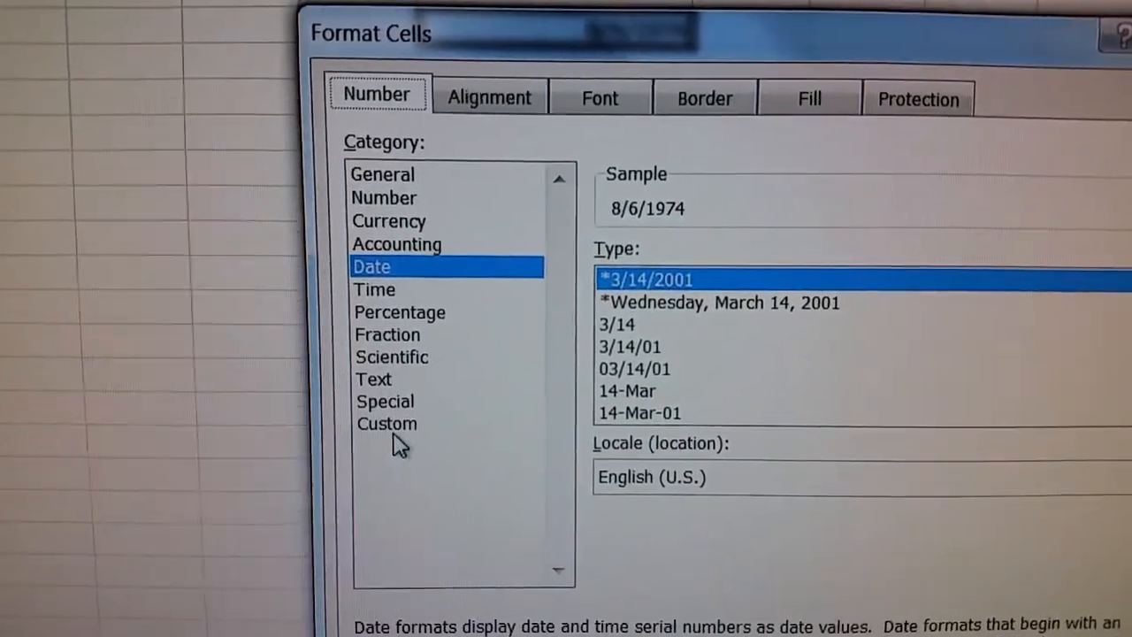
left_click(386, 422)
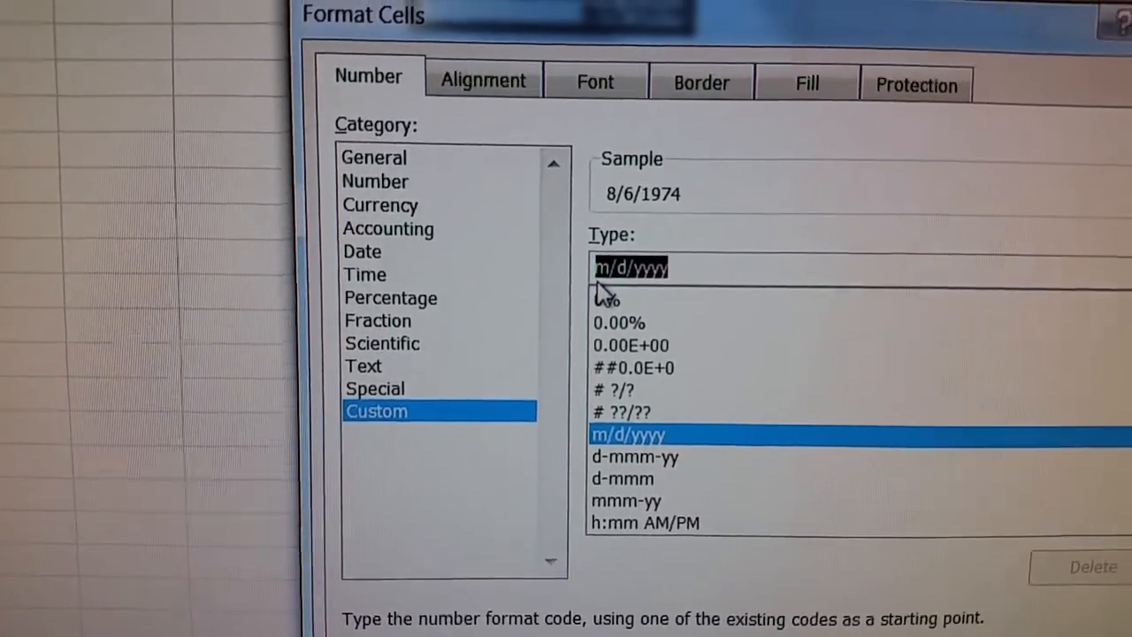
- Apply the custom format 'dddd, mmmm dd, yyyy' so the cell shows Tuesday, August 06, 1974
type("dddd")
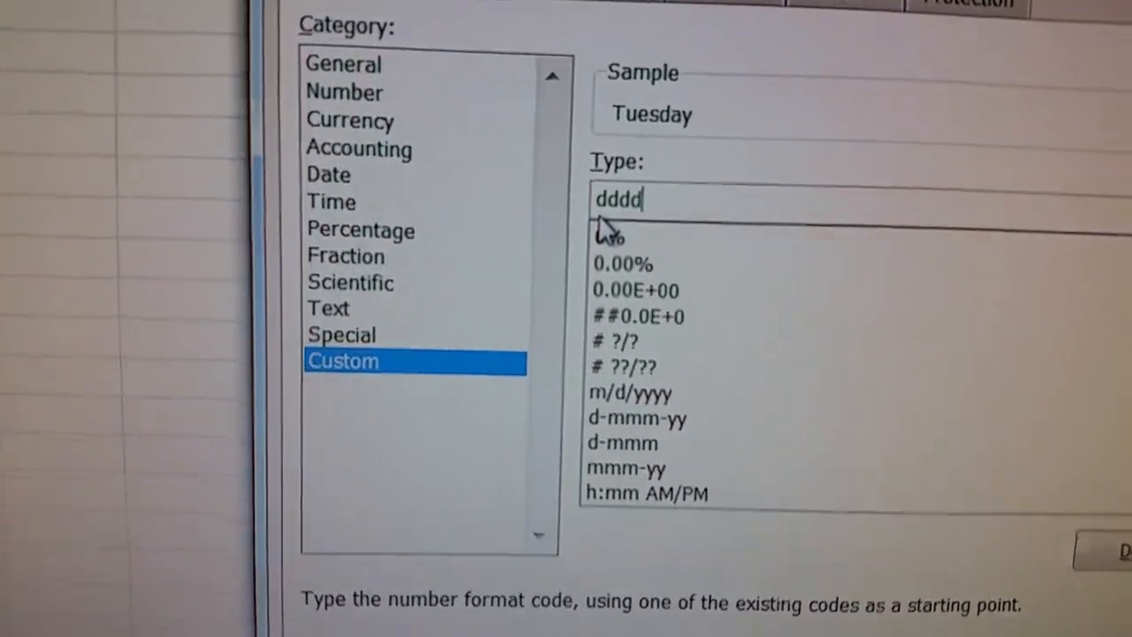
type(",")
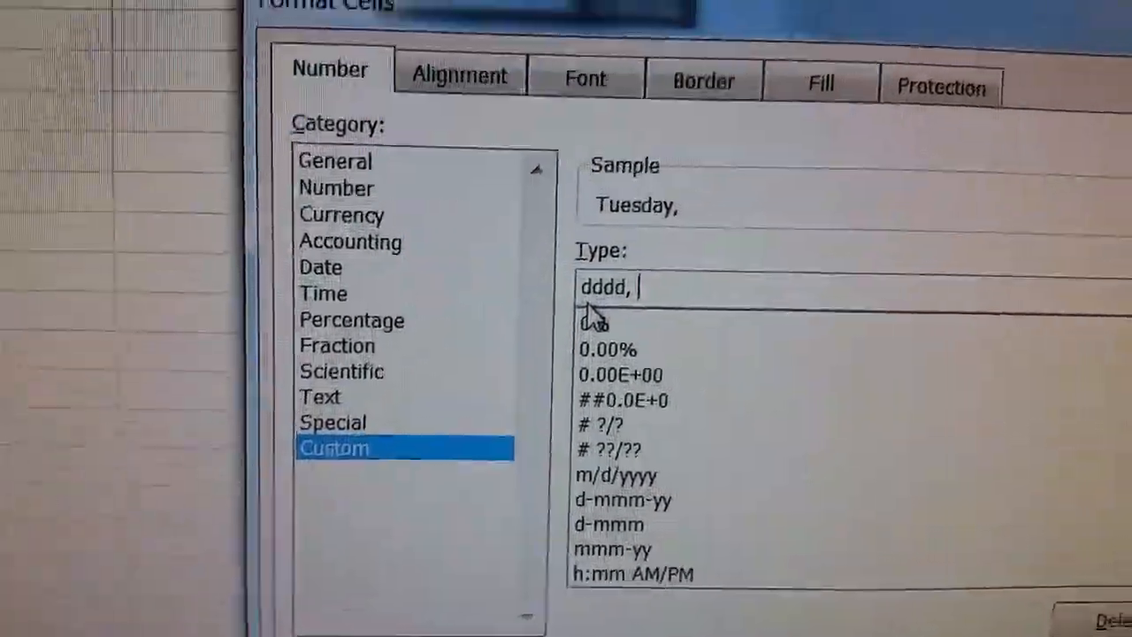
type("m")
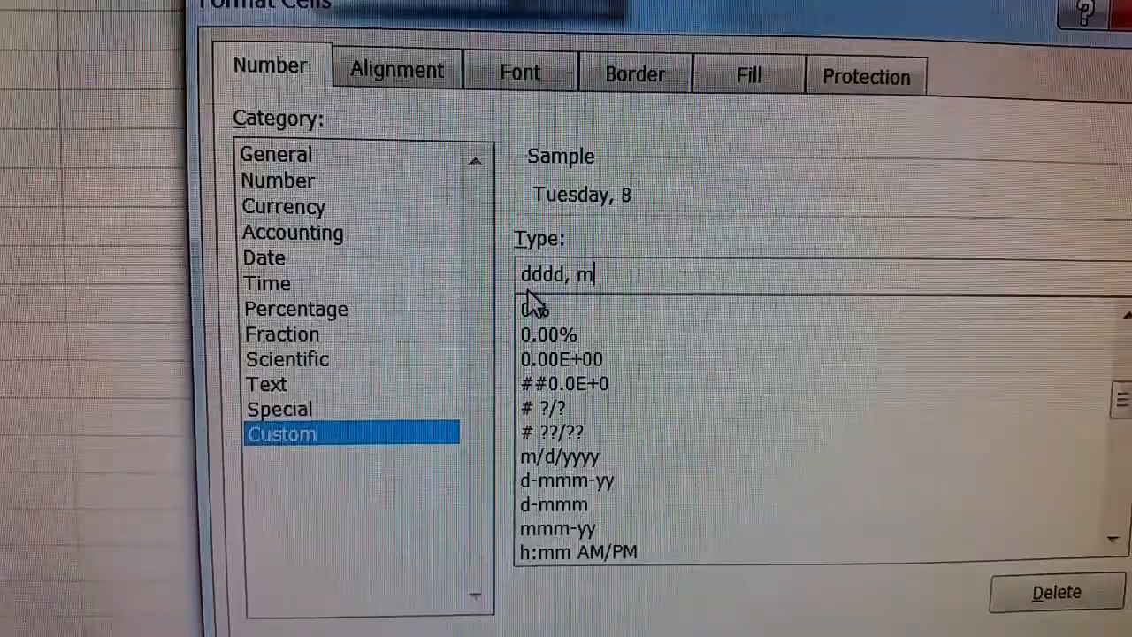
type("mmm")
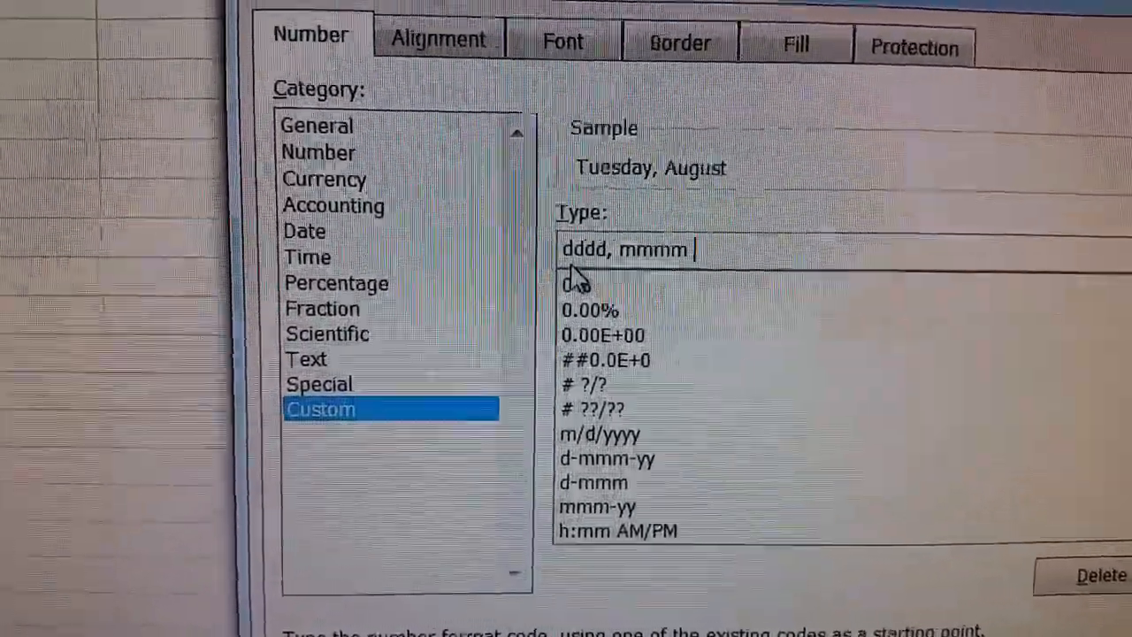
type("dd")
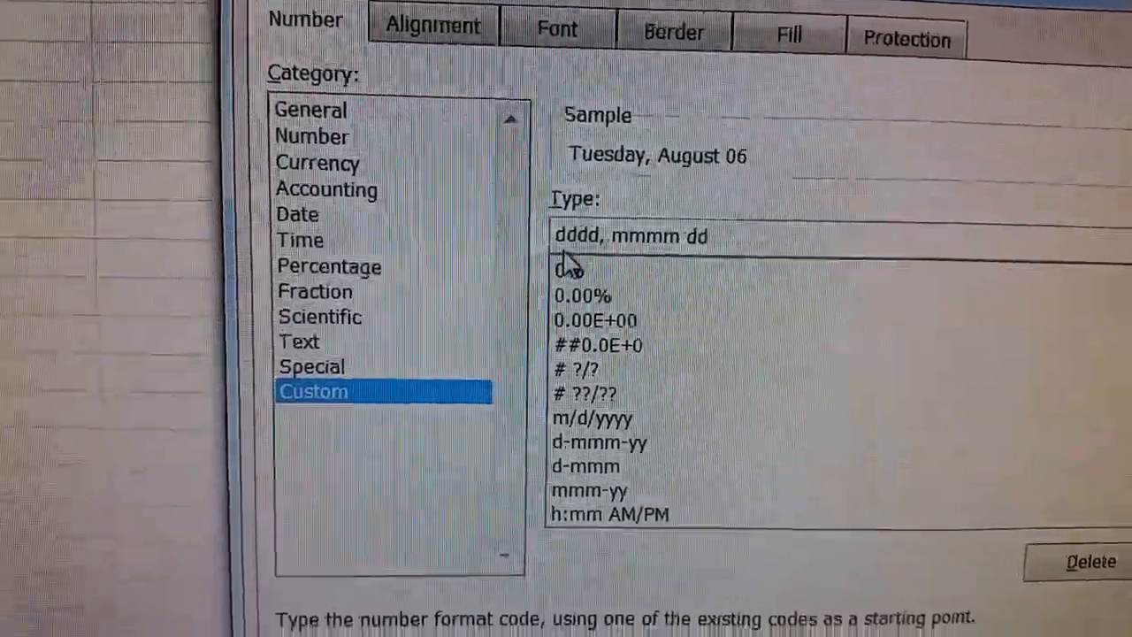
type(",")
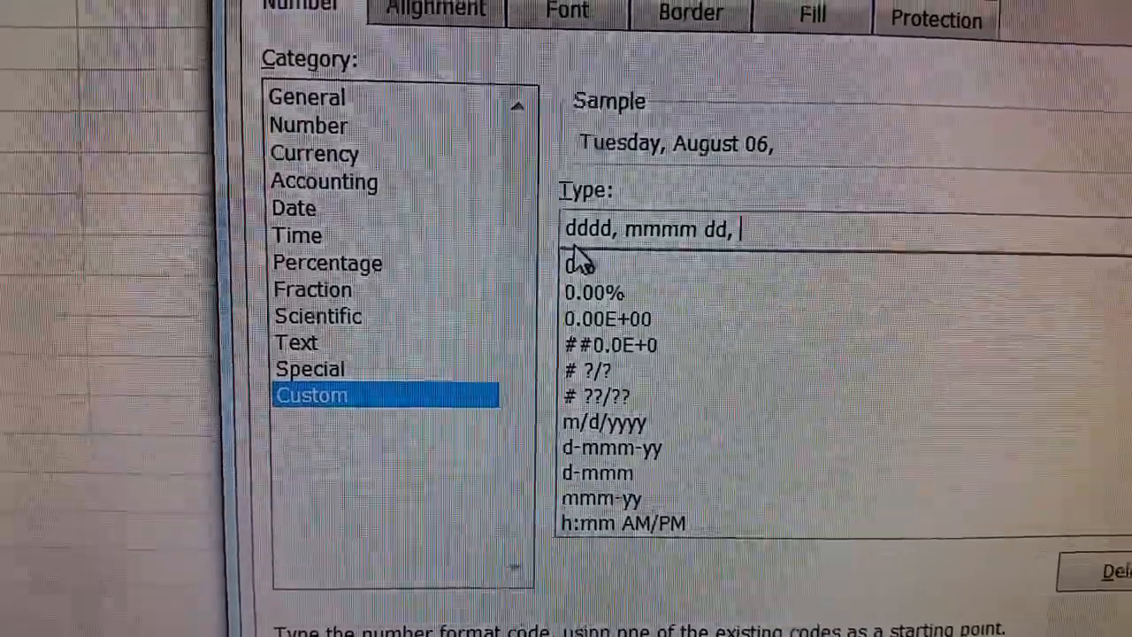
type("yy")
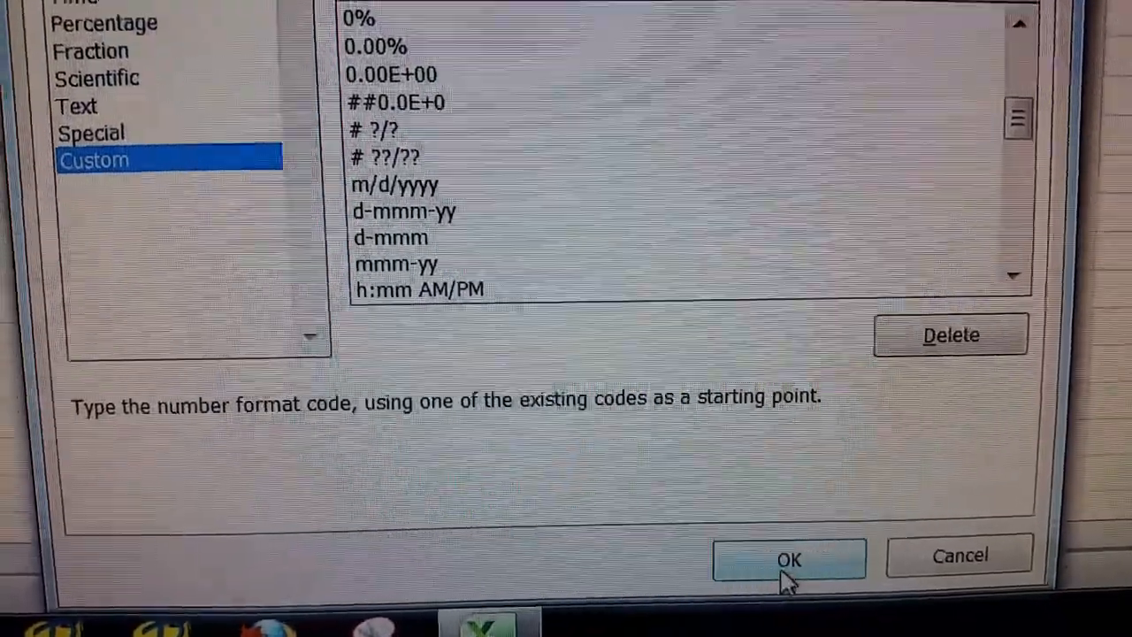
left_click(788, 560)
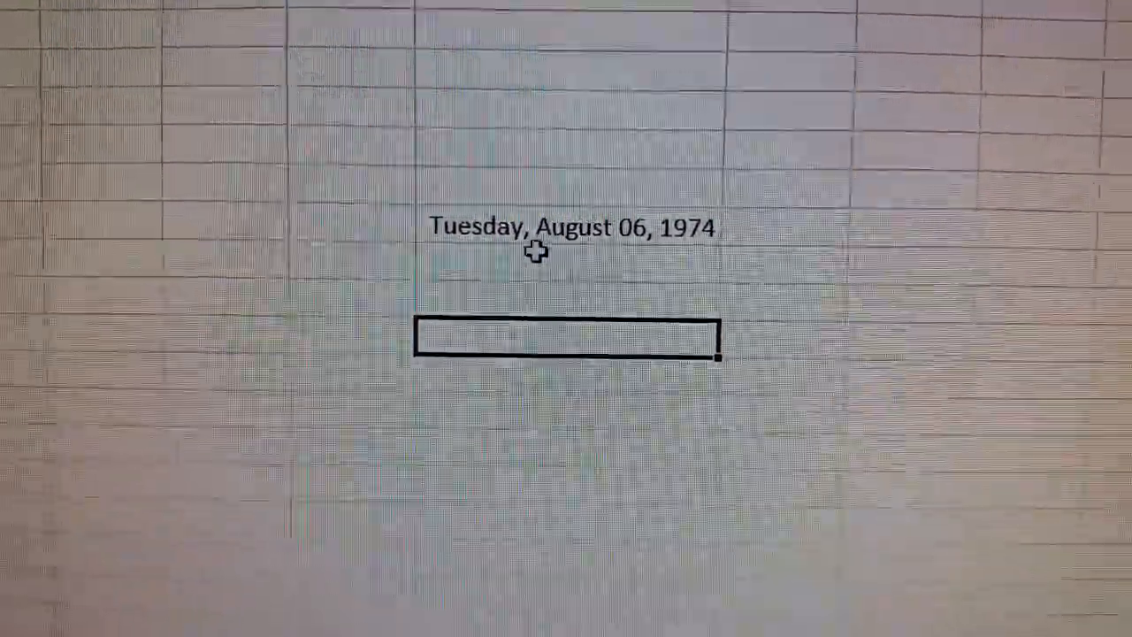